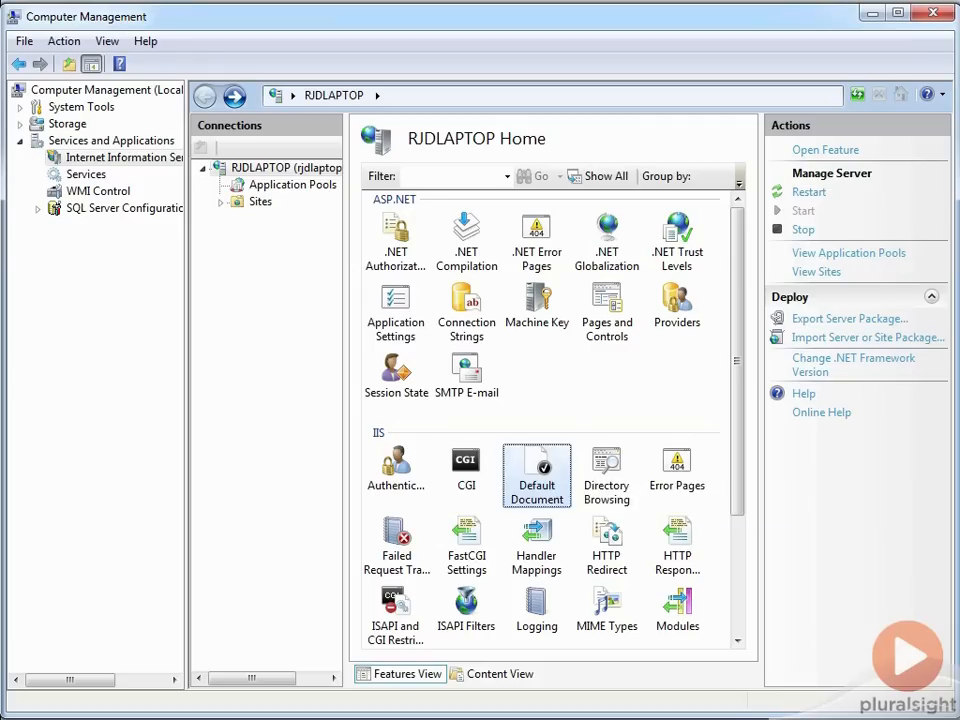
- Open the RJDLAPTOP server's Default Document feature listing Default.htm, iisstart.htm and others
double_click(536, 476)
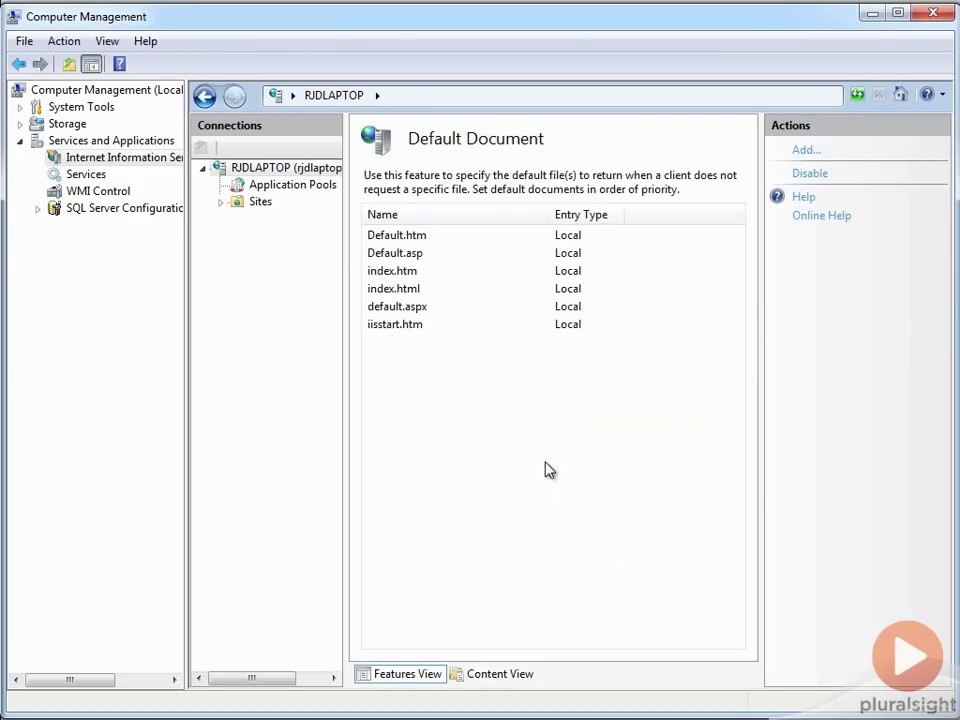
mouse_move(556, 505)
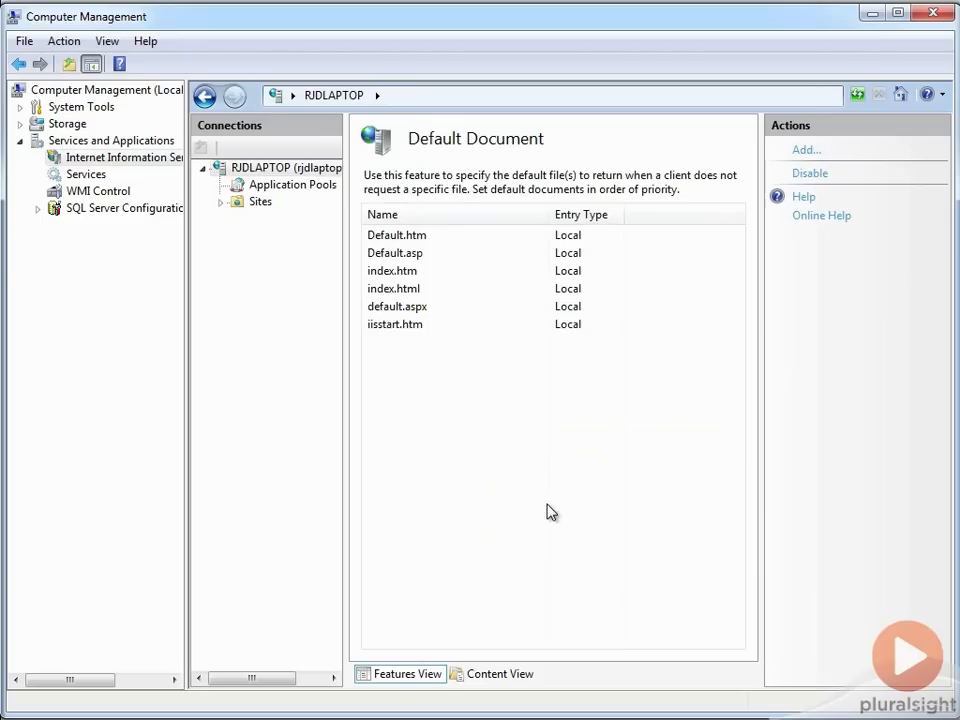
mouse_move(427, 413)
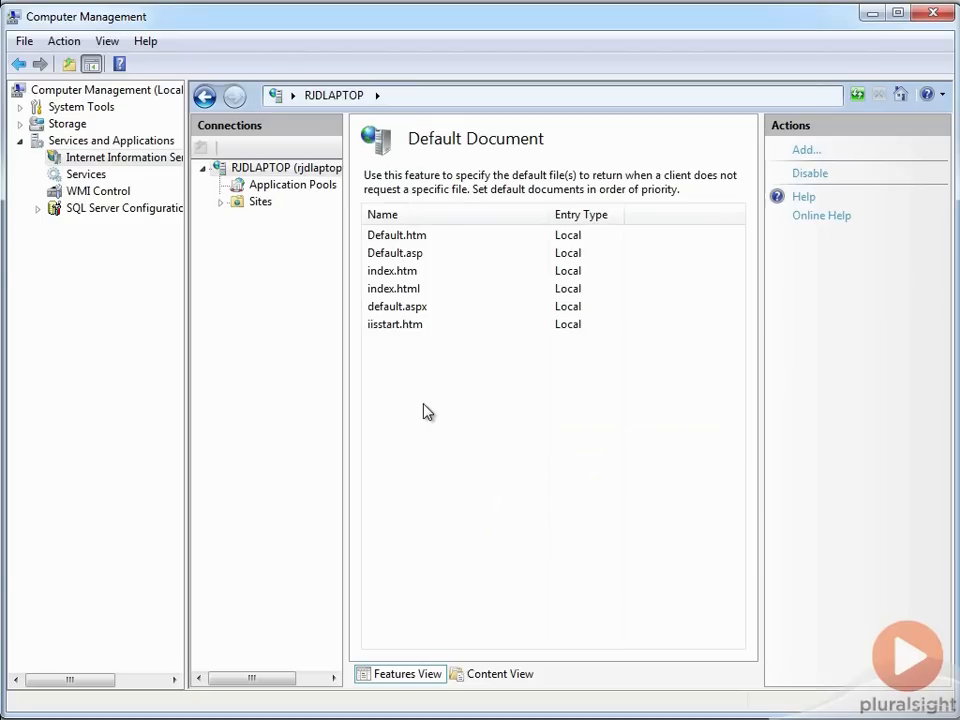
mouse_move(420, 398)
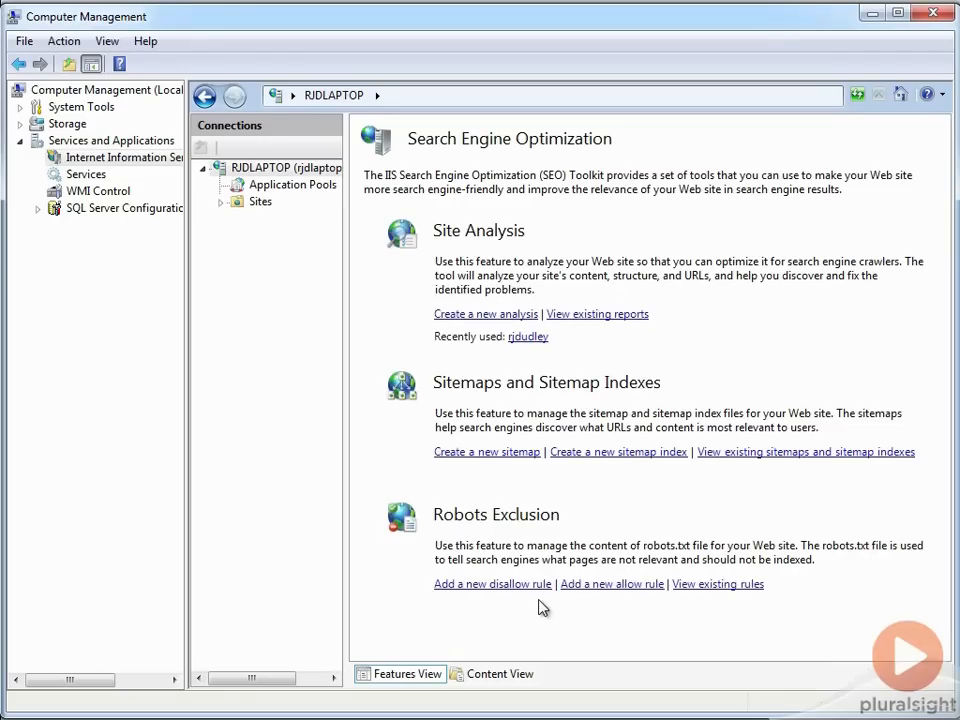
mouse_move(543, 607)
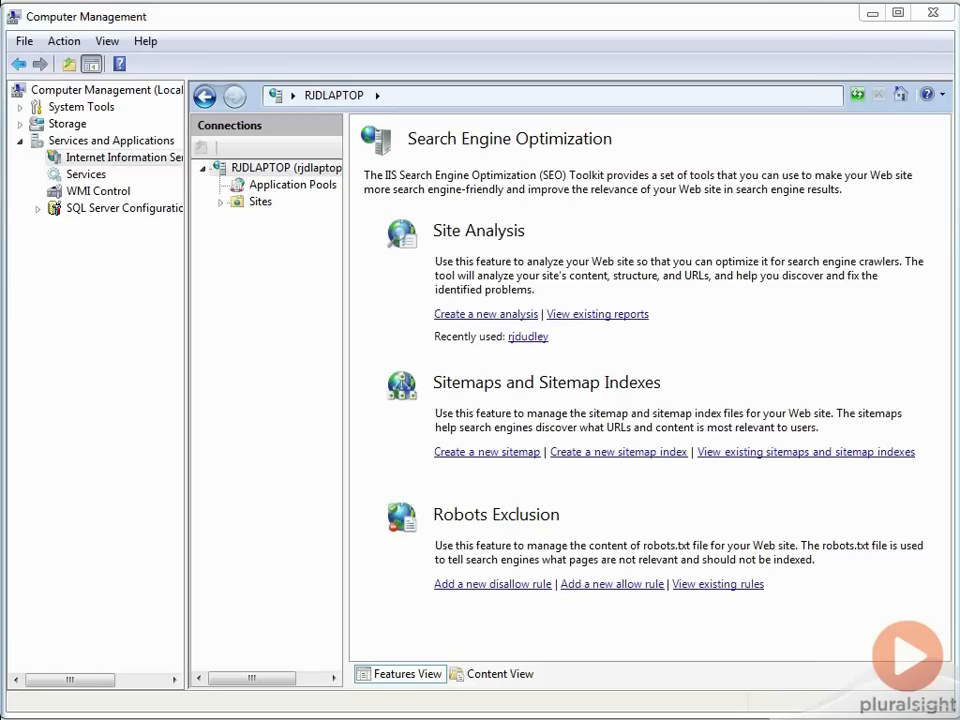
mouse_move(200, 325)
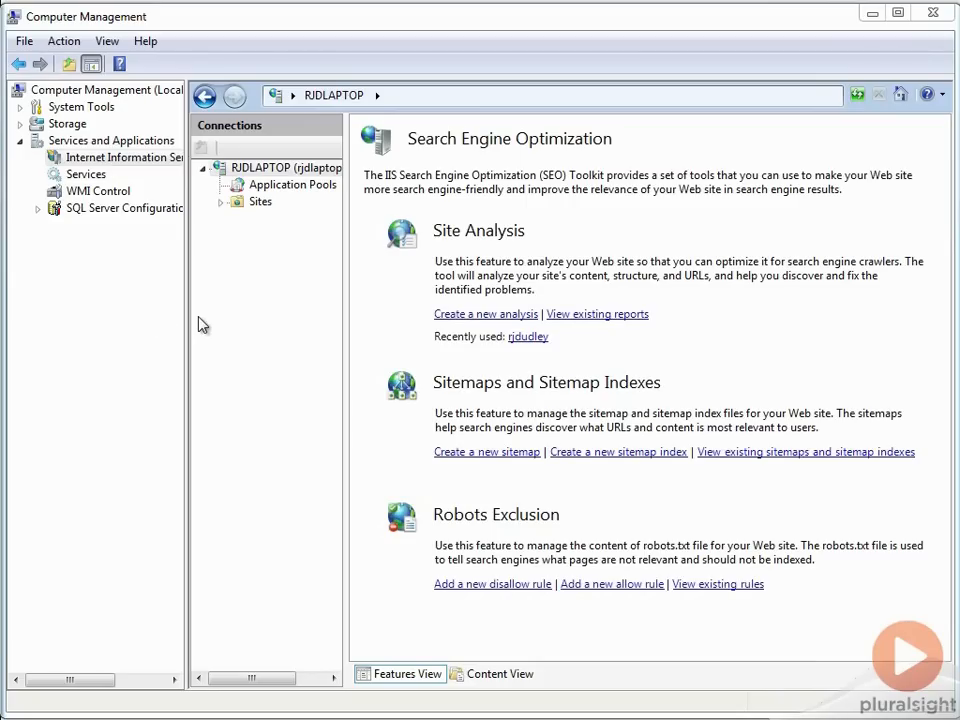
mouse_move(128, 333)
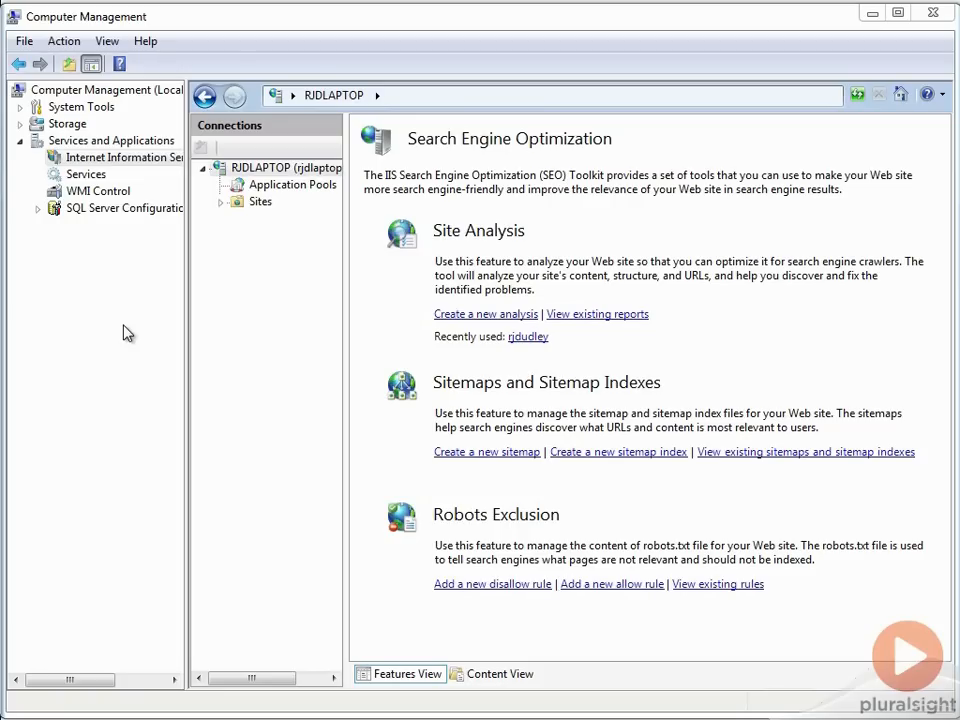
- Open the recently used 9/11/2012 site analysis report for the blog
left_click(528, 336)
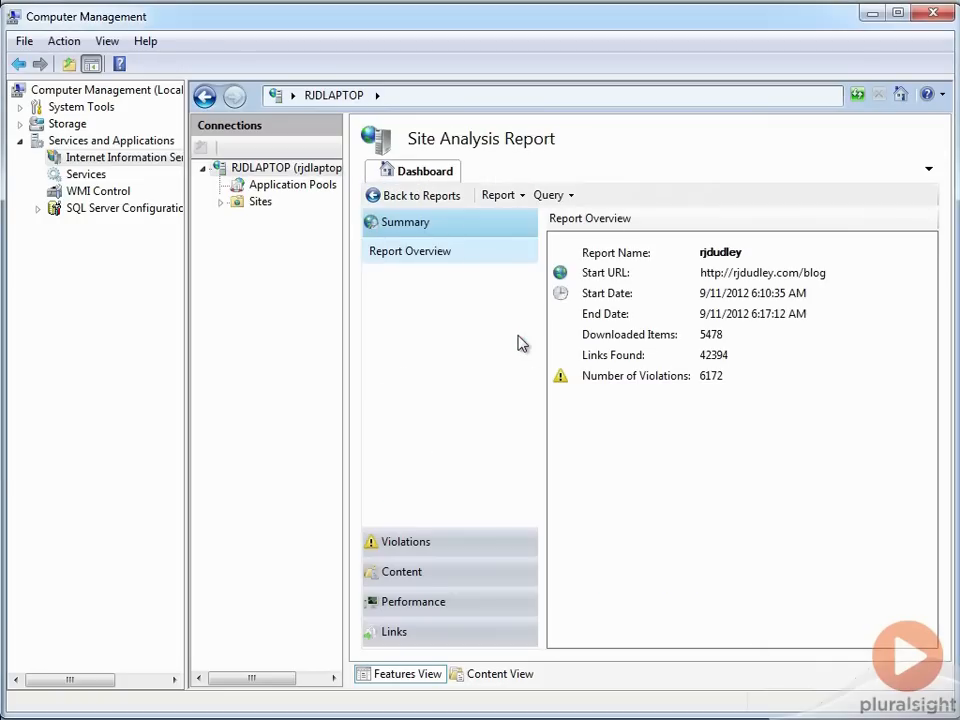
mouse_move(519, 361)
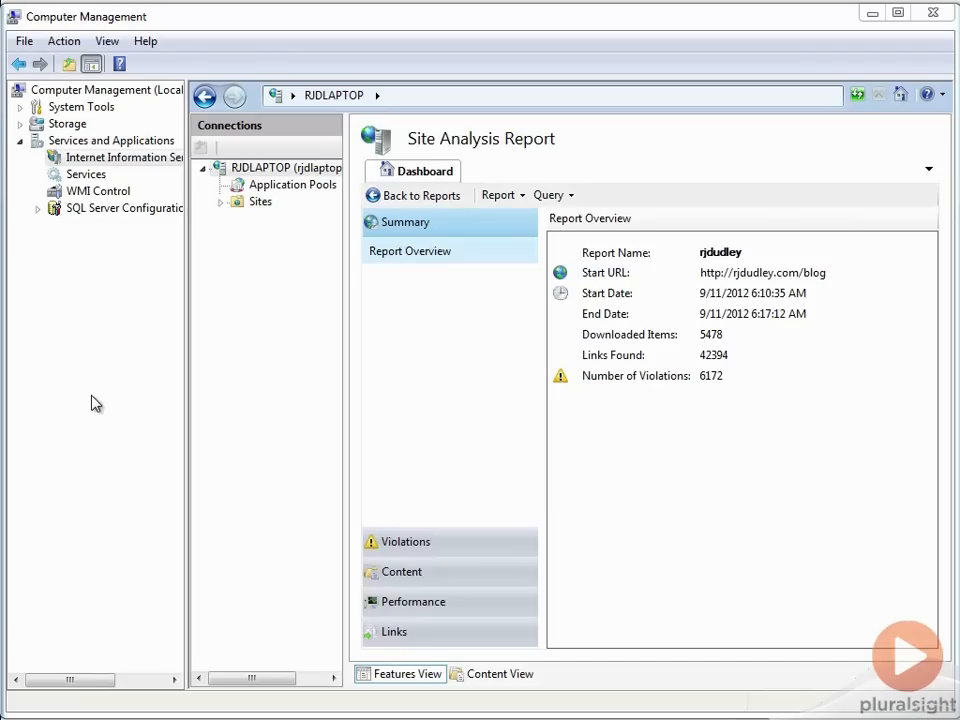
- Show the Violations Summary with broken hyperlinks, missing descriptions and long titles
left_click(405, 541)
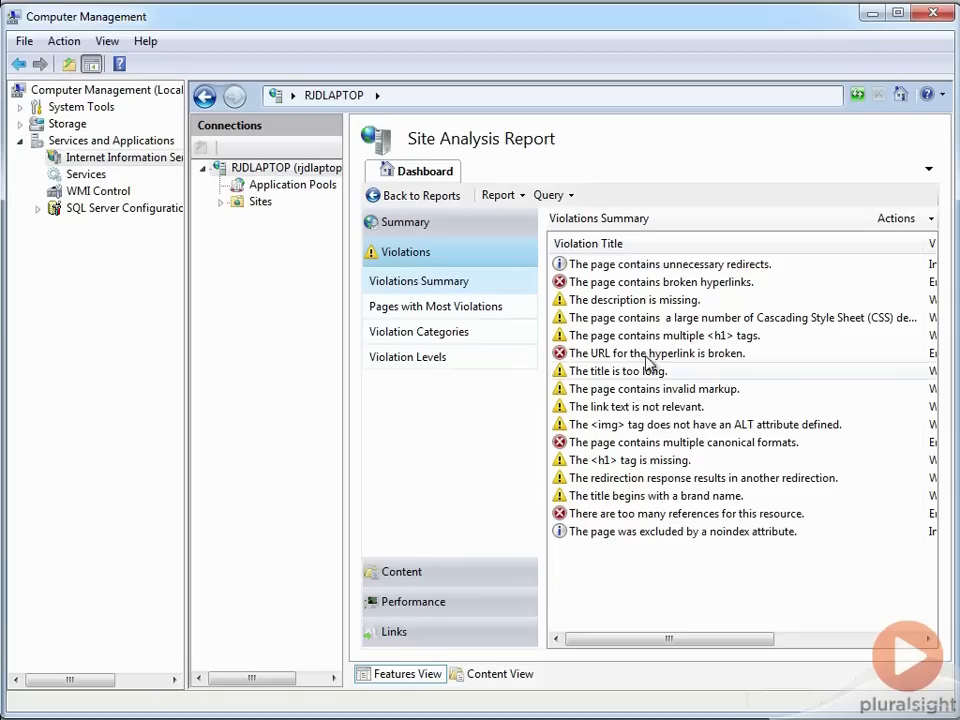
double_click(659, 281)
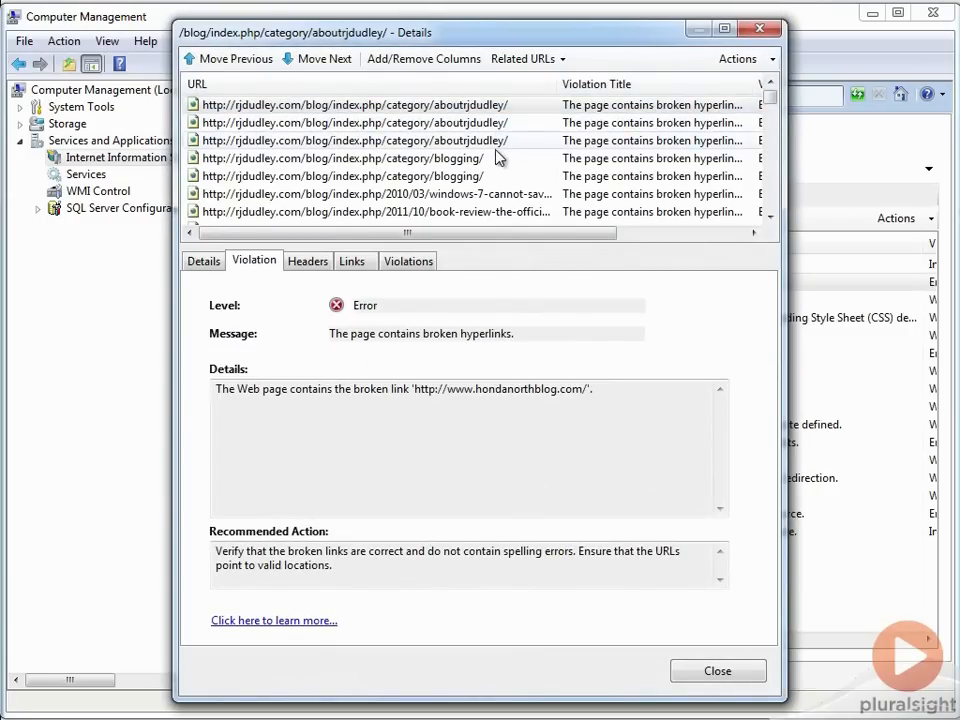
left_click(340, 176)
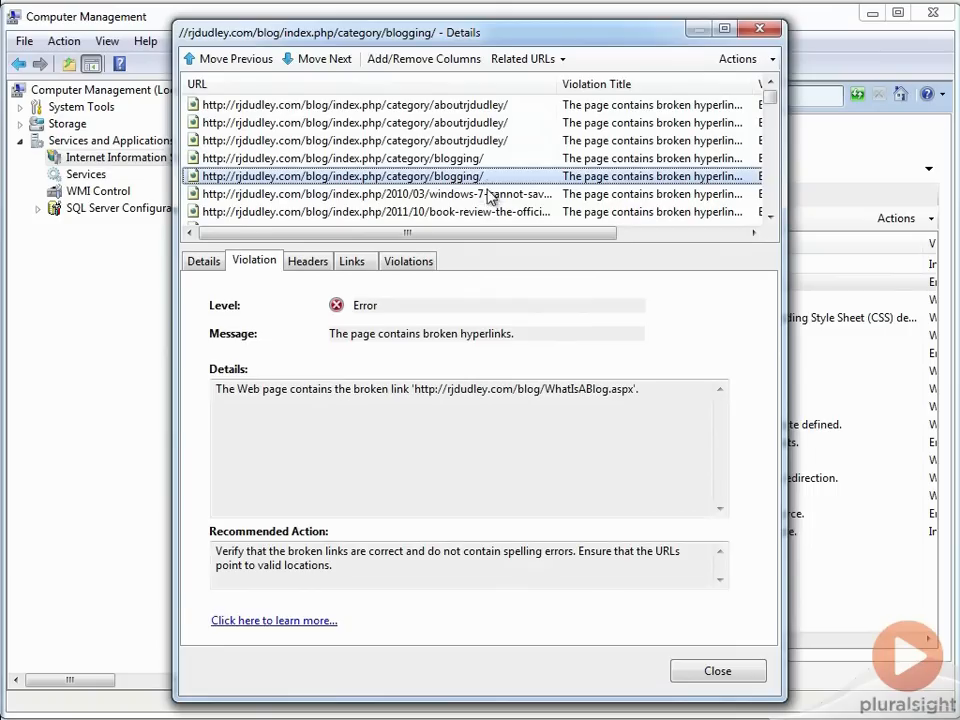
left_click(377, 211)
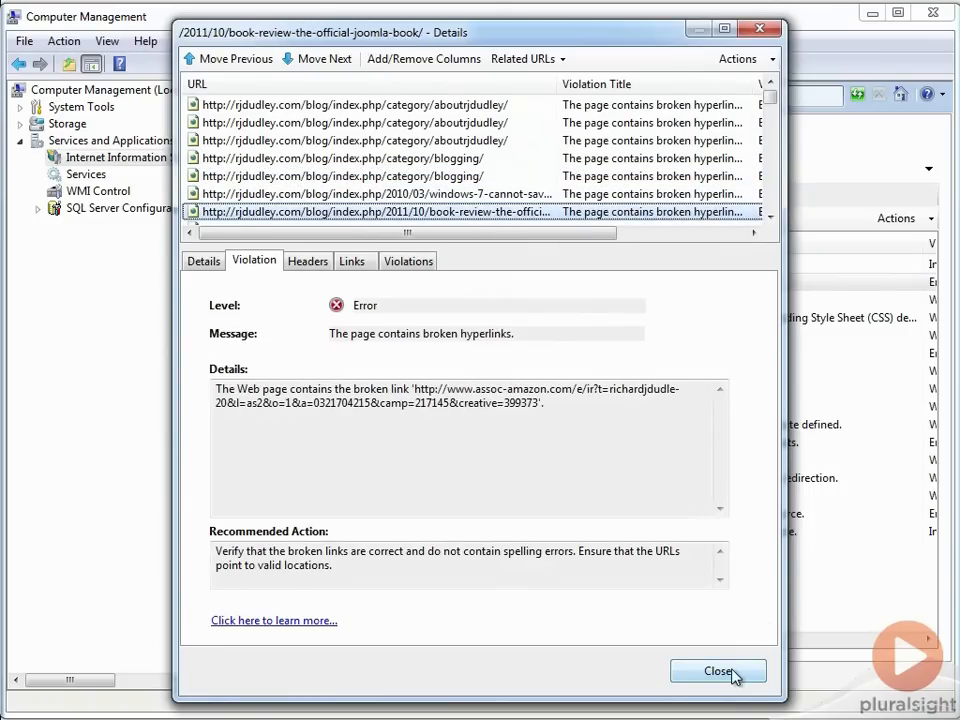
left_click(718, 671)
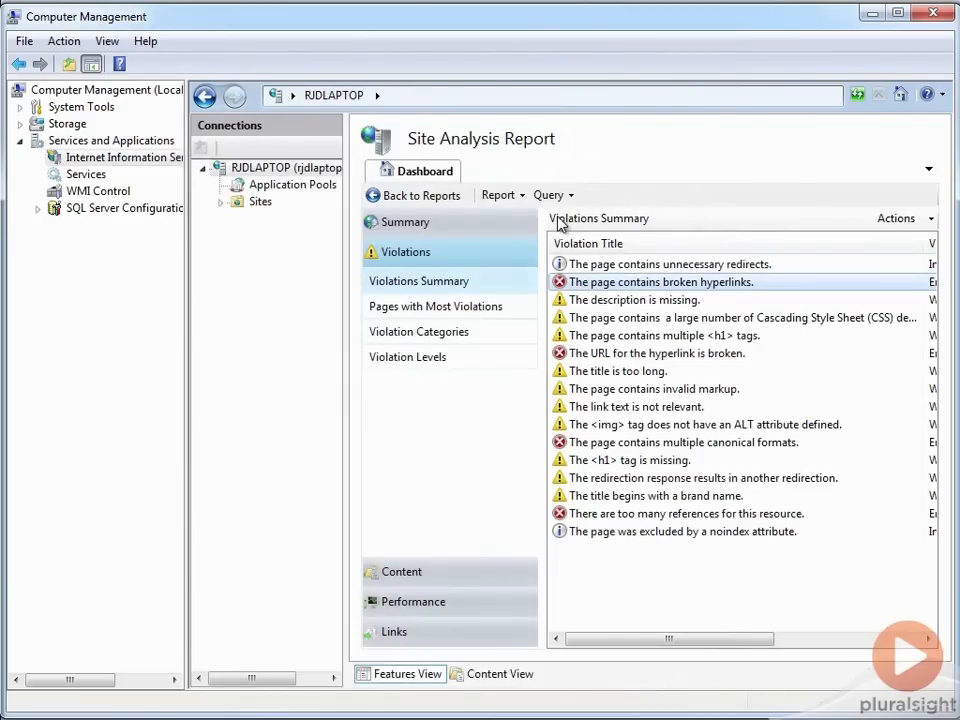